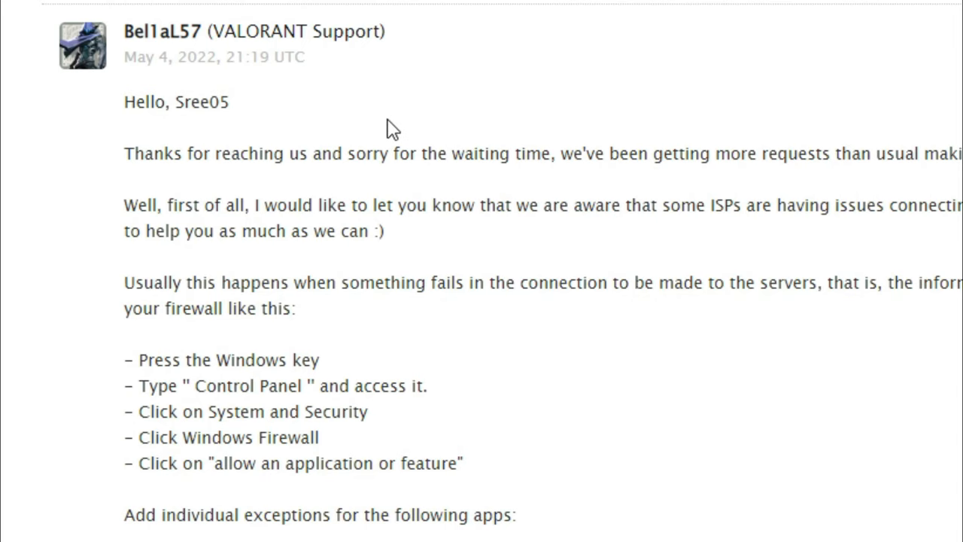
Step: Scroll the Riot Games Support reply to read the firewall steps and exe paths
{"action": "scroll", "scroll_direction": "down", "scroll_amount": 3}
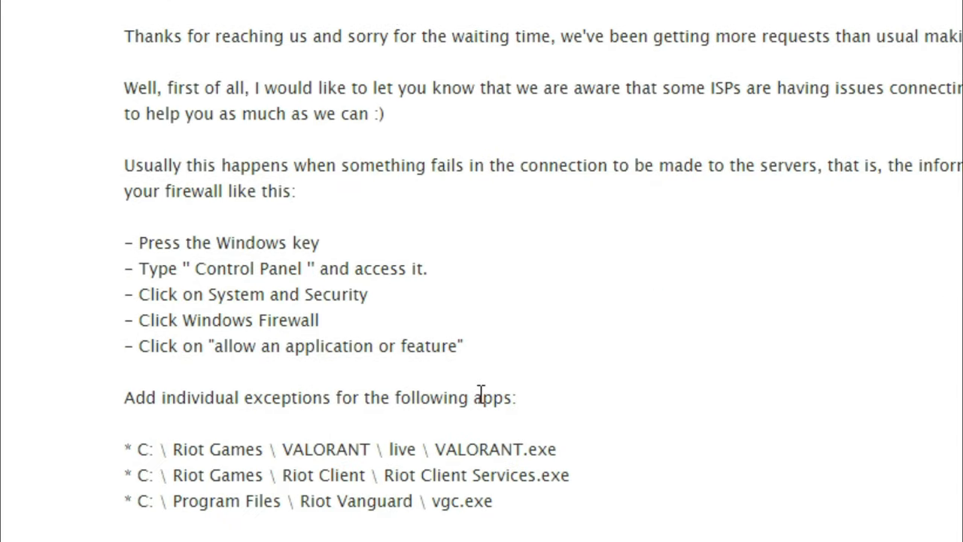
{"action": "scroll", "scroll_direction": "down", "scroll_amount": 3}
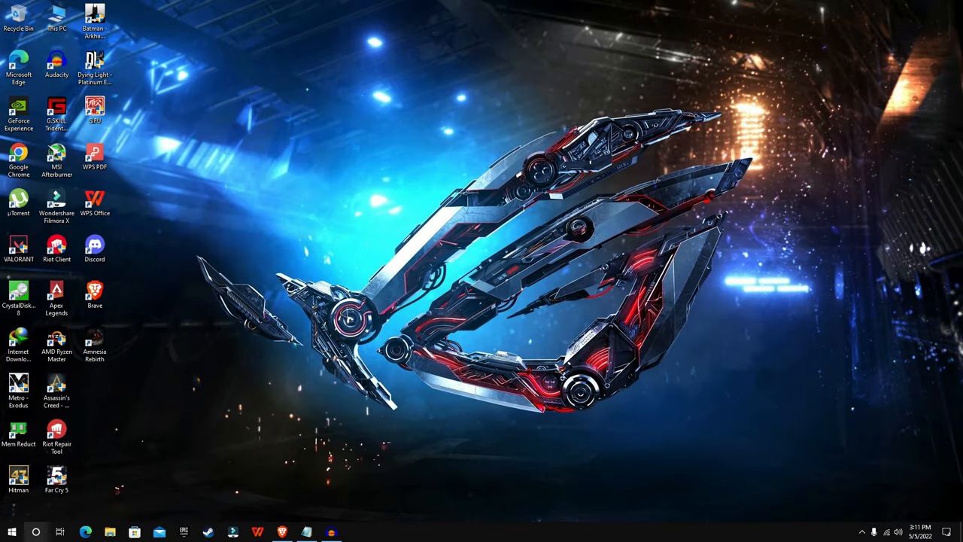
Step: Reach the Windows Defender Firewall allowed-apps list via System and Security
{"action": "left_click", "coordinate": [13, 532]}
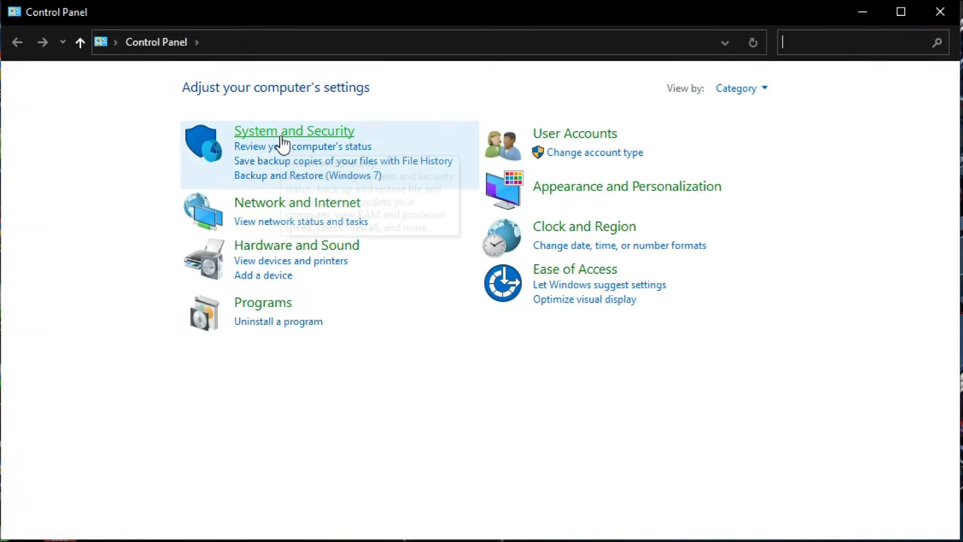
{"action": "left_click", "coordinate": [293, 129]}
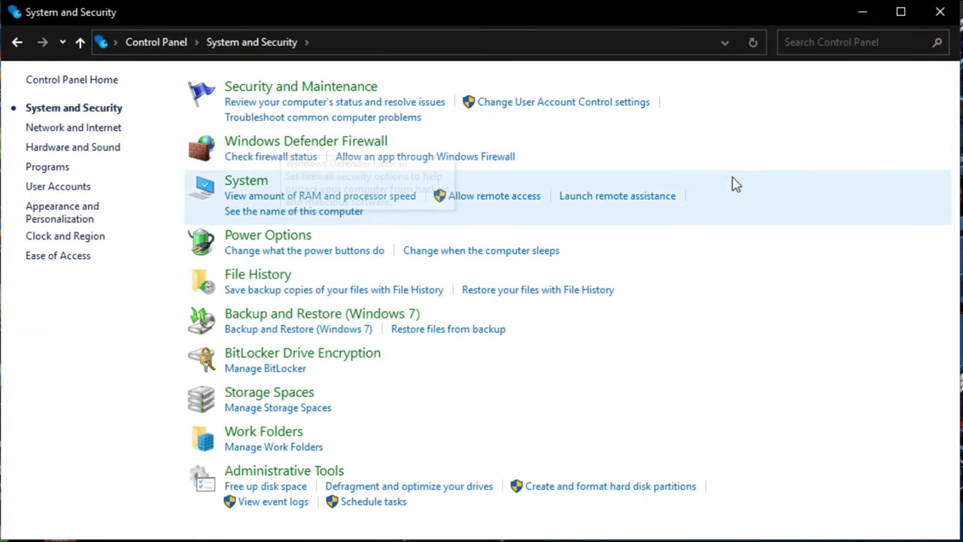
{"action": "left_click", "coordinate": [306, 141]}
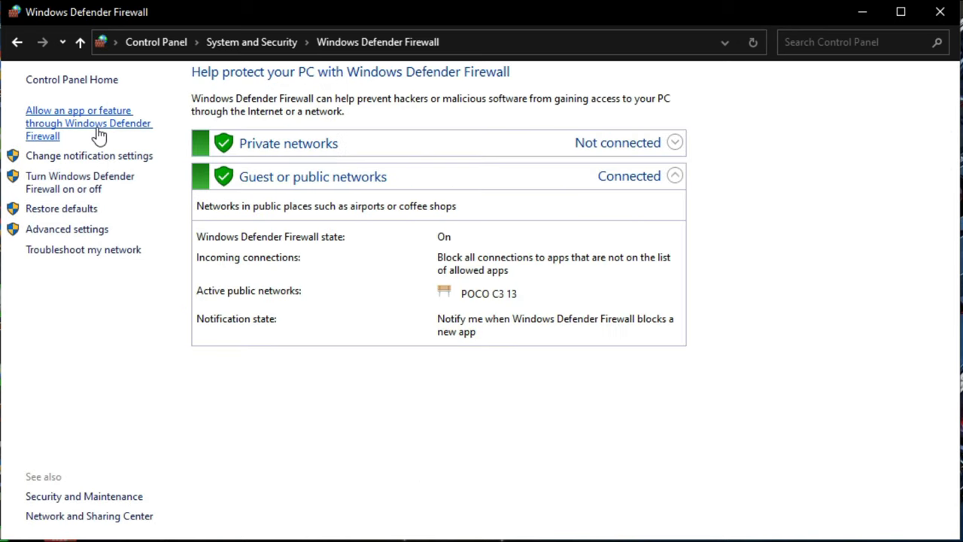
{"action": "left_click", "coordinate": [87, 123]}
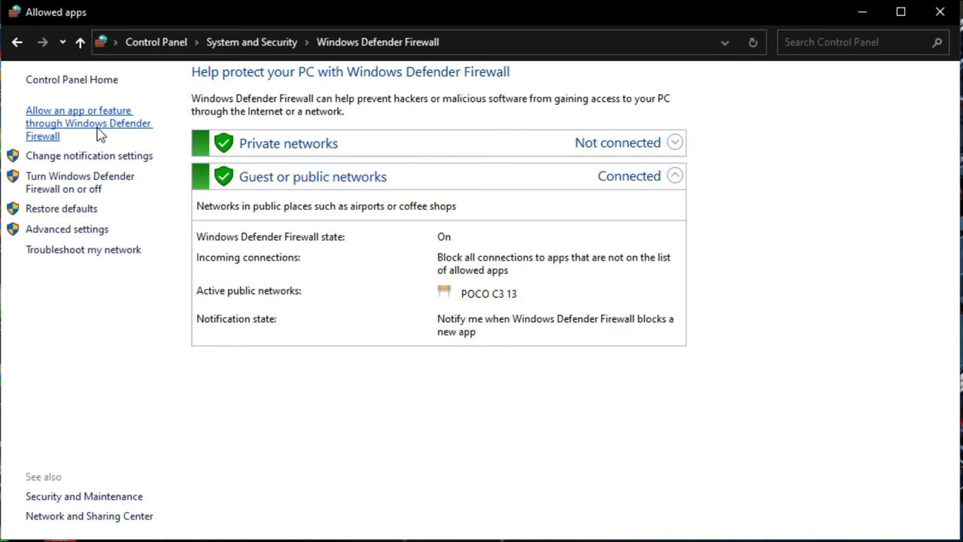
{"action": "left_click", "coordinate": [87, 123]}
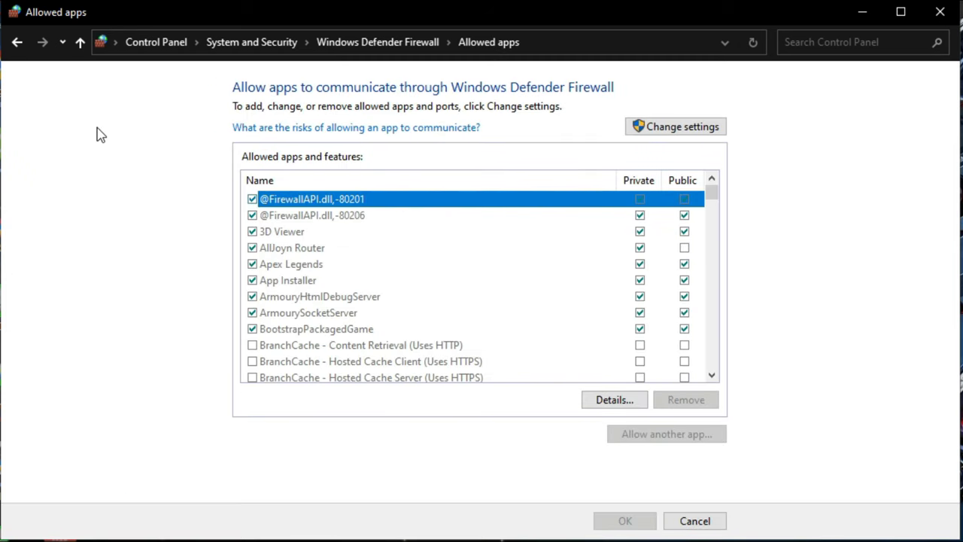
Step: Unlock the allowed apps list and browse to F:\Valorant\Riot Games\VALORANT\live
{"action": "left_click", "coordinate": [675, 126]}
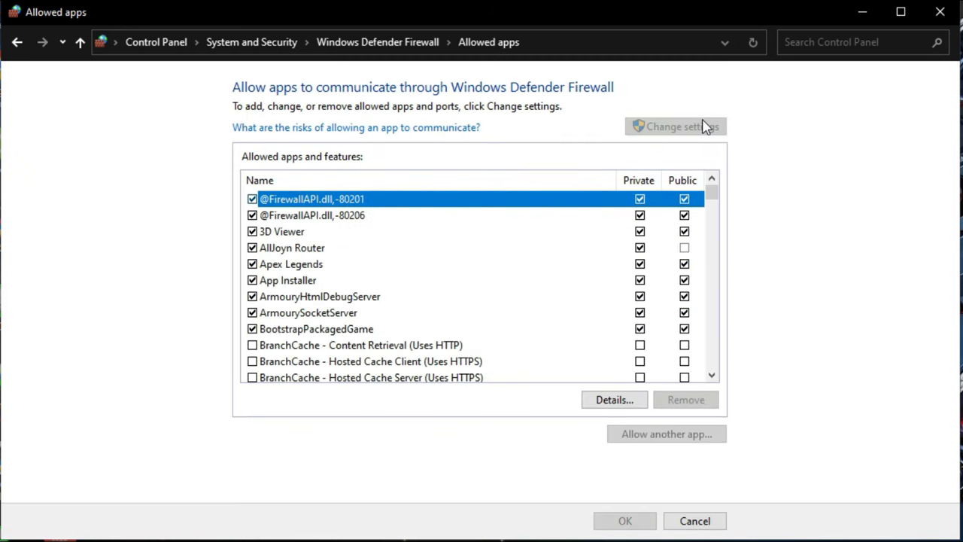
{"action": "left_click", "coordinate": [667, 434]}
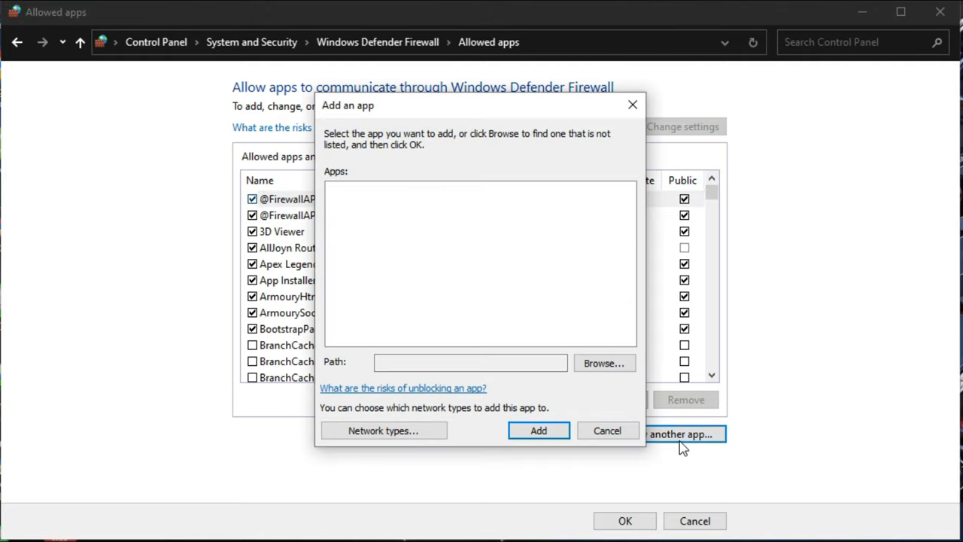
{"action": "left_click", "coordinate": [605, 363]}
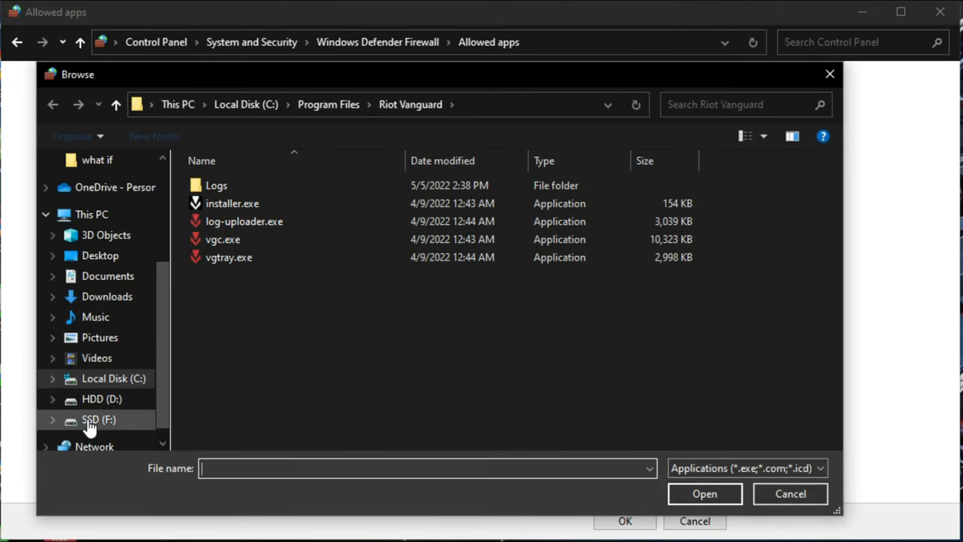
{"action": "left_click", "coordinate": [97, 419]}
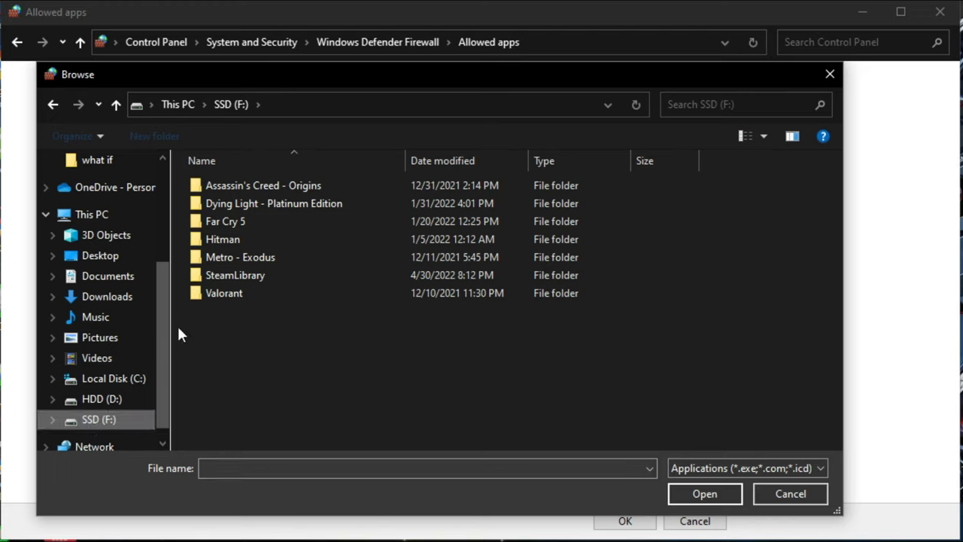
{"action": "double_click", "coordinate": [223, 292]}
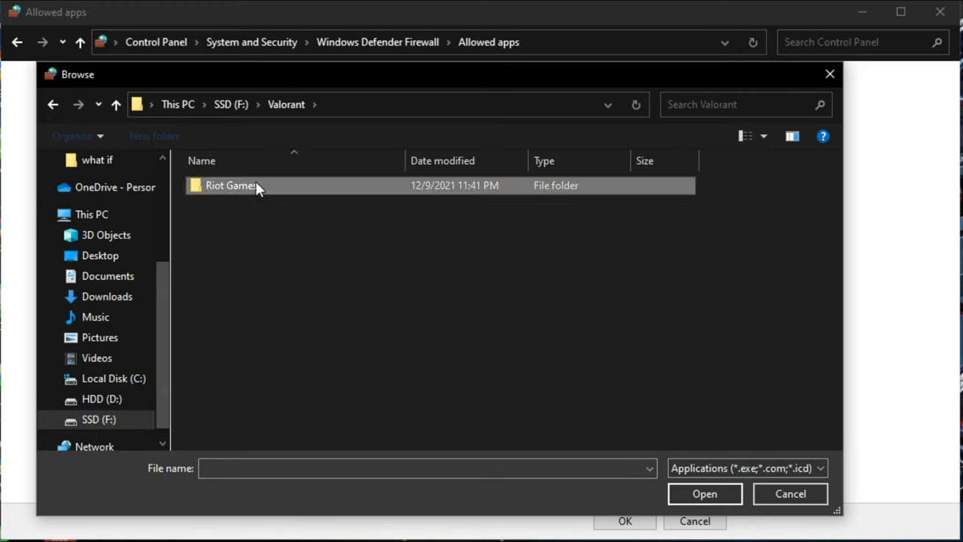
{"action": "double_click", "coordinate": [229, 185]}
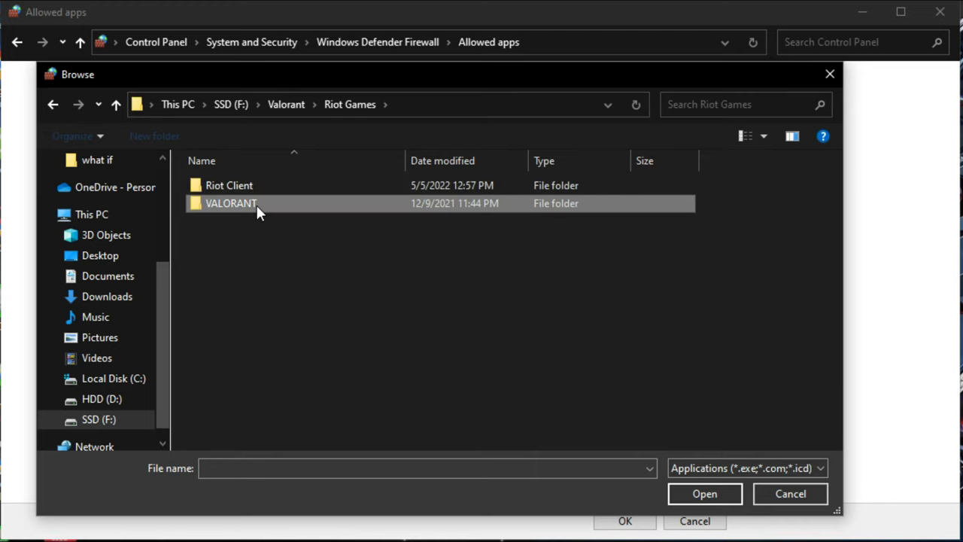
{"action": "double_click", "coordinate": [232, 203]}
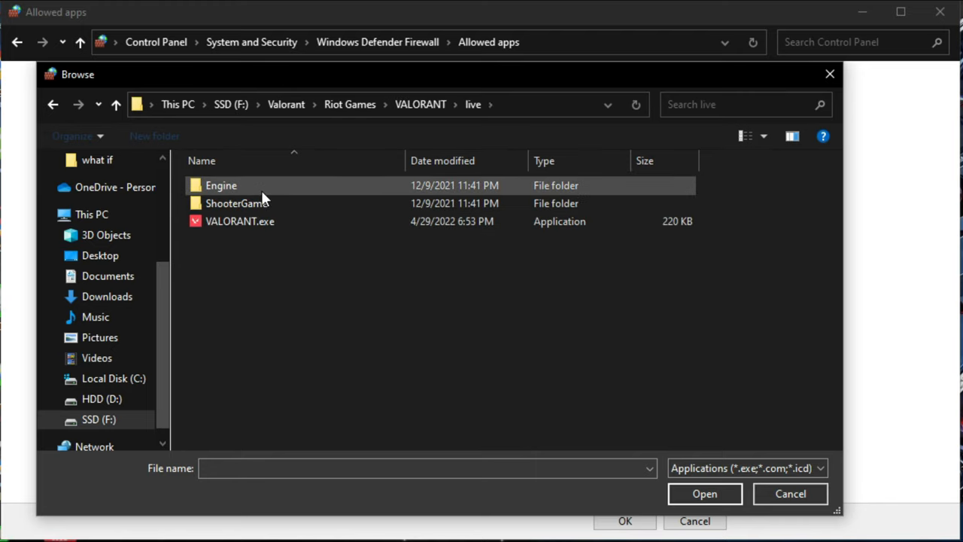
Step: Add VALORANT.exe as an allowed app and acknowledge it is already an exception
{"action": "left_click", "coordinate": [239, 220]}
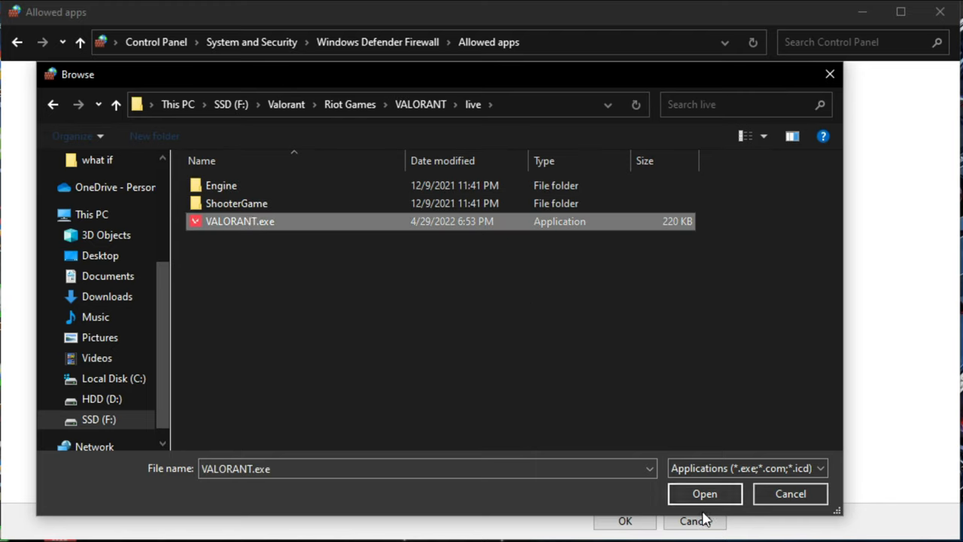
{"action": "left_click", "coordinate": [704, 494]}
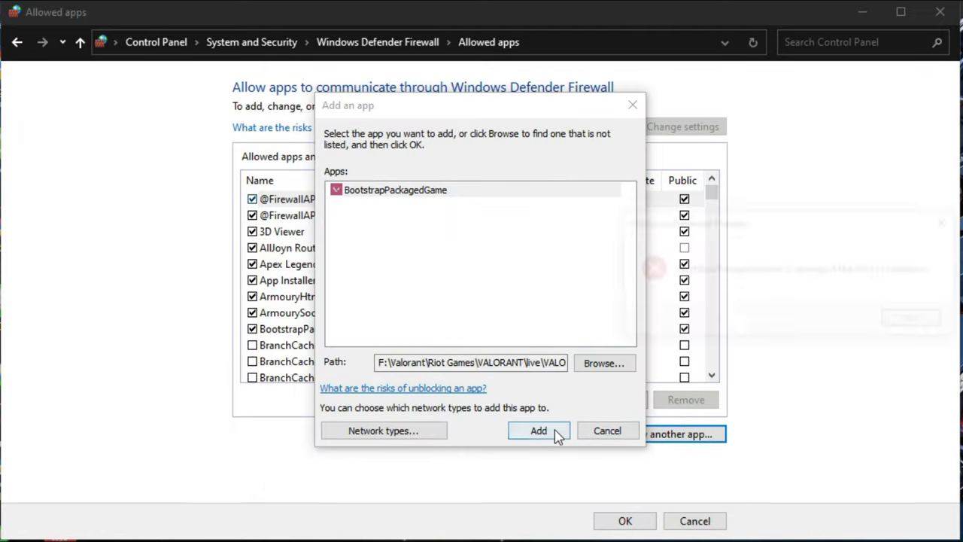
{"action": "left_click", "coordinate": [539, 431]}
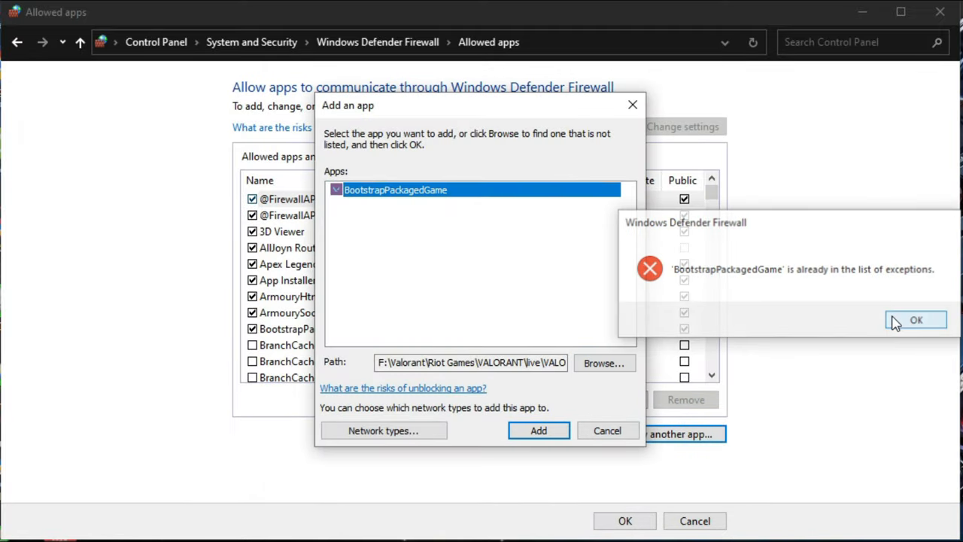
{"action": "left_click", "coordinate": [915, 319]}
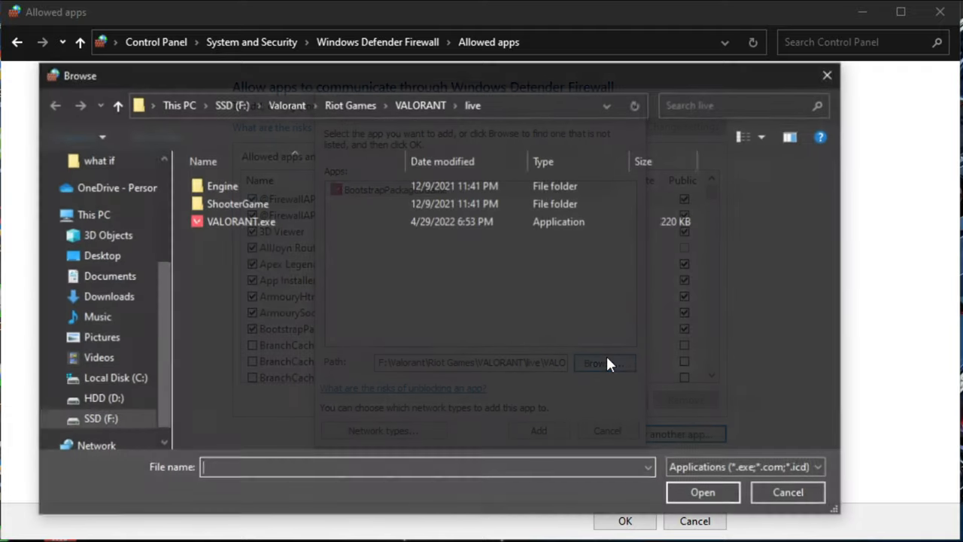
Step: Add RiotClientServices.exe from the Riot Client folder; acknowledge it is already listed
{"action": "left_click", "coordinate": [350, 105]}
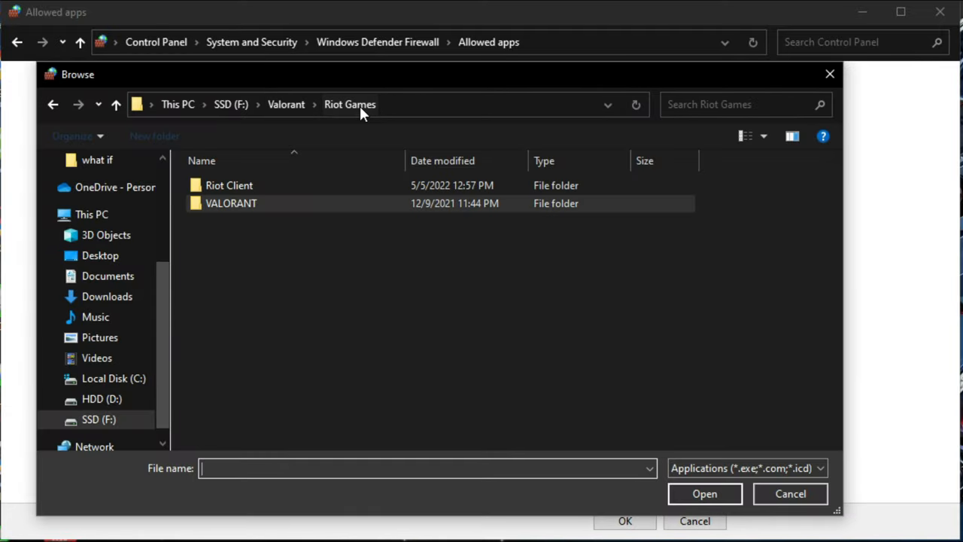
{"action": "double_click", "coordinate": [228, 185]}
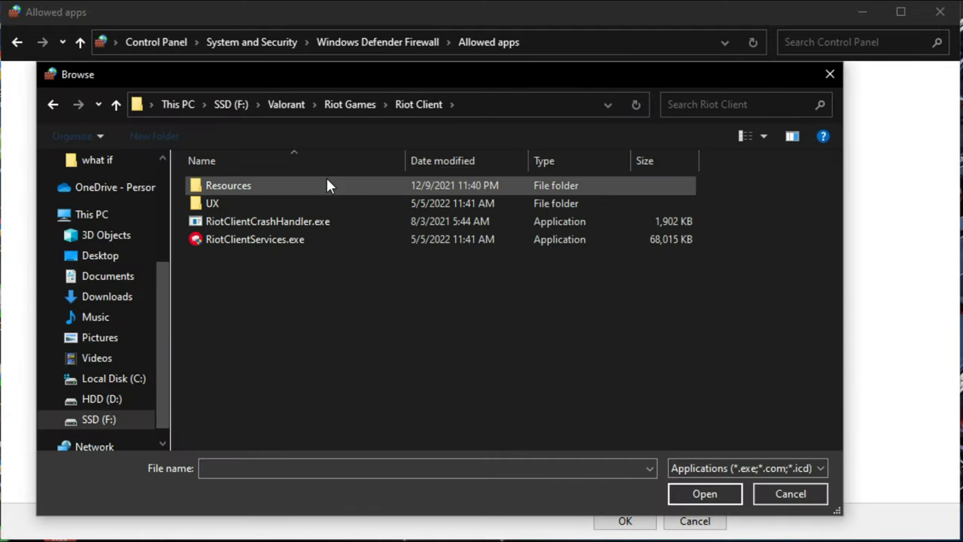
{"action": "left_click", "coordinate": [255, 238]}
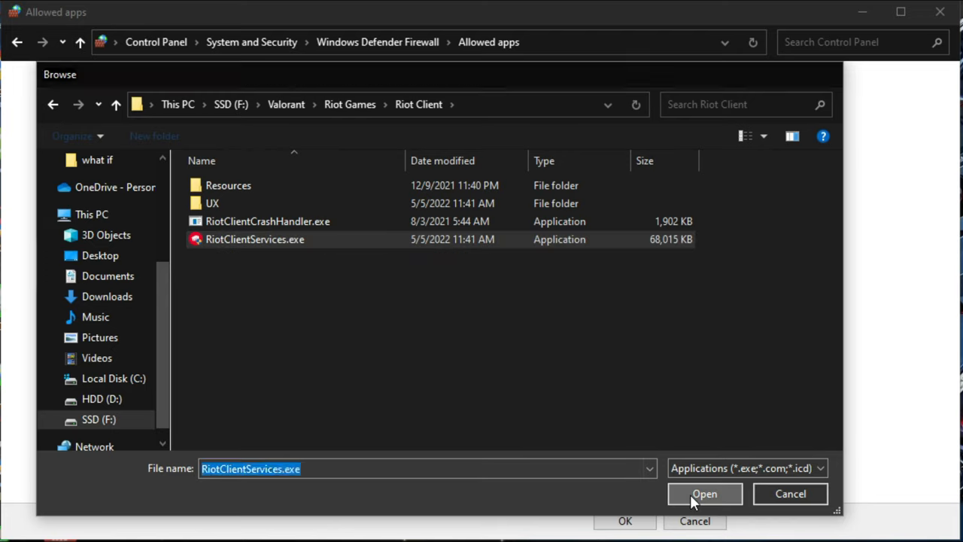
{"action": "left_click", "coordinate": [705, 494]}
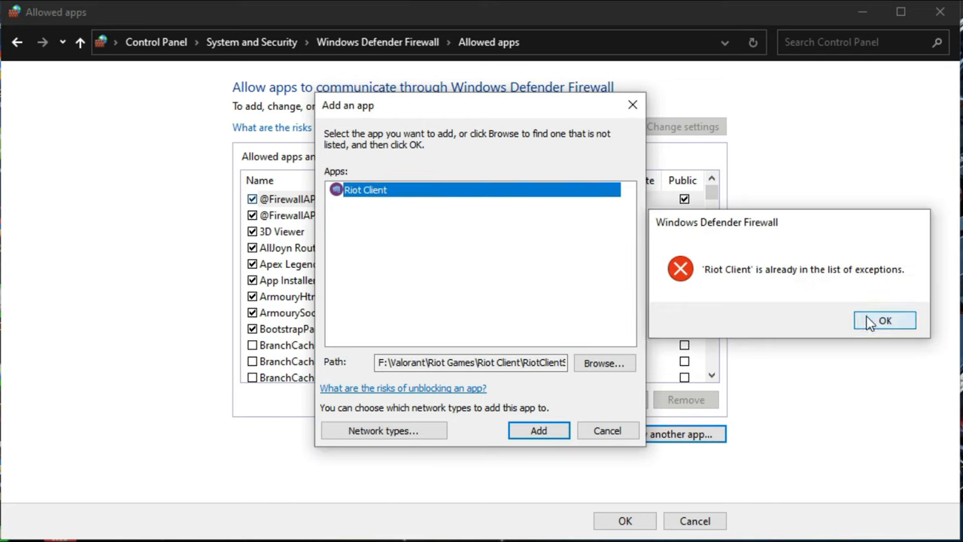
{"action": "left_click", "coordinate": [885, 319]}
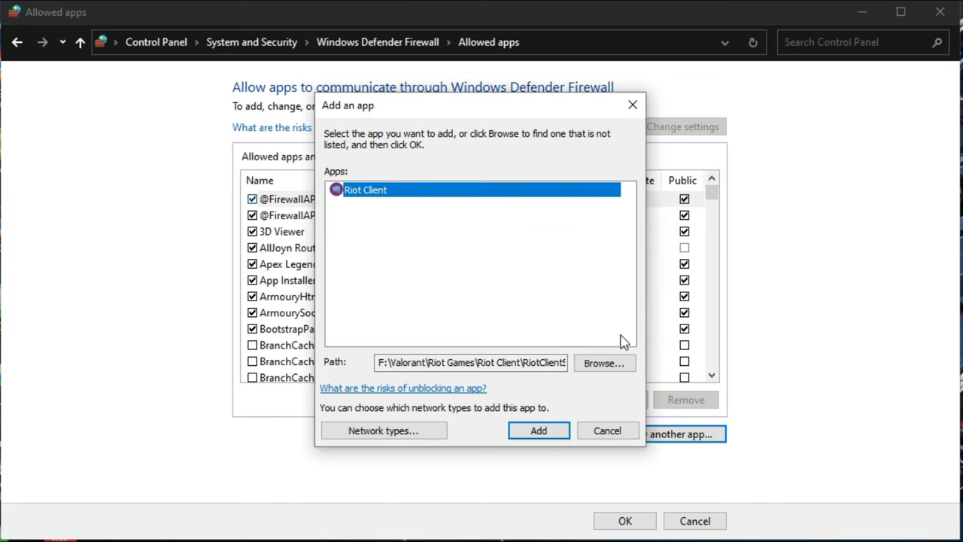
{"action": "mouse_move", "coordinate": [542, 379]}
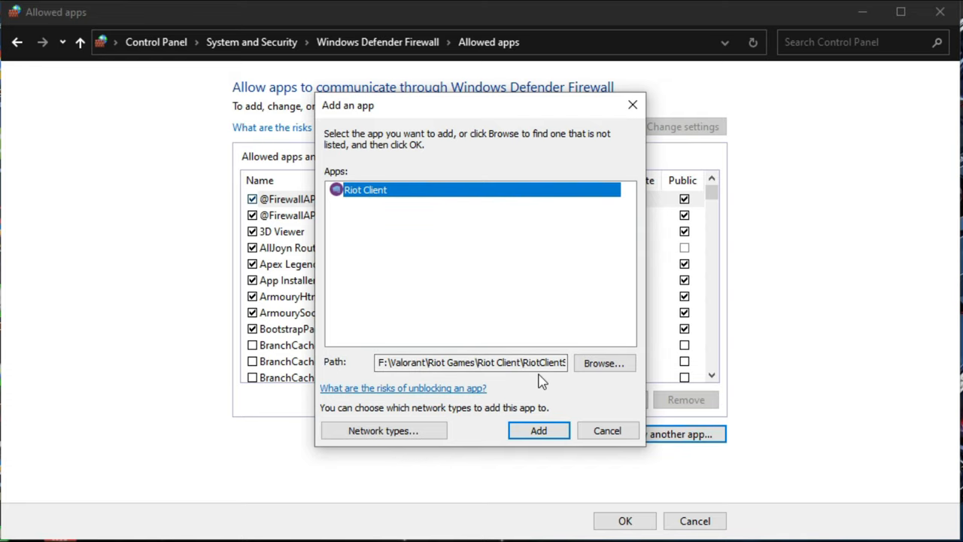
Step: Add vgc.exe from C:\Program Files\Riot Vanguard as an allowed app
{"action": "left_click", "coordinate": [604, 363]}
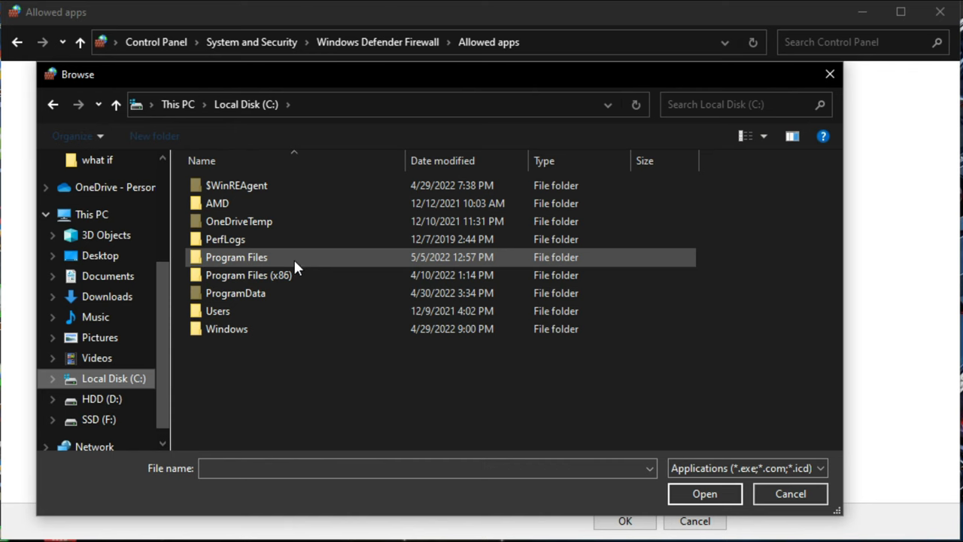
{"action": "double_click", "coordinate": [237, 255]}
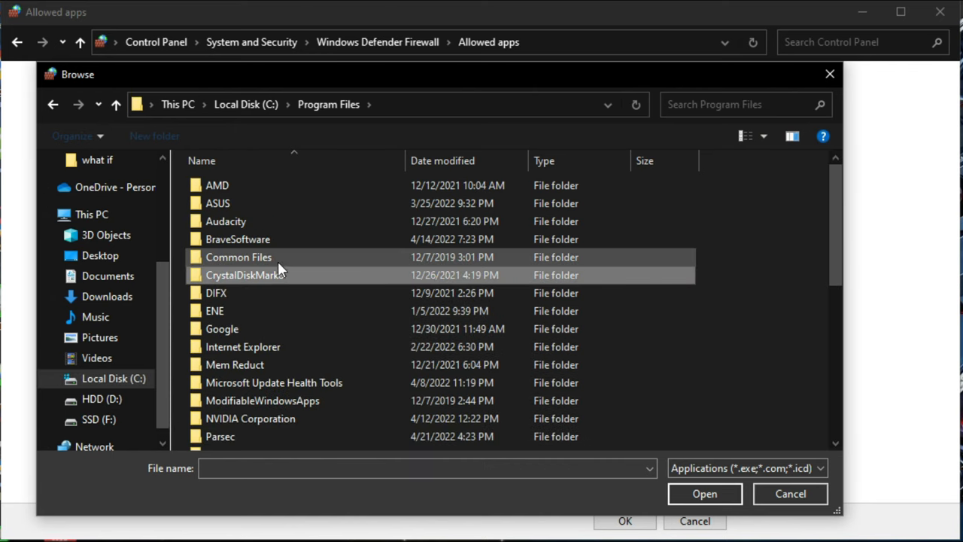
{"action": "scroll", "scroll_direction": "down", "scroll_amount": 3}
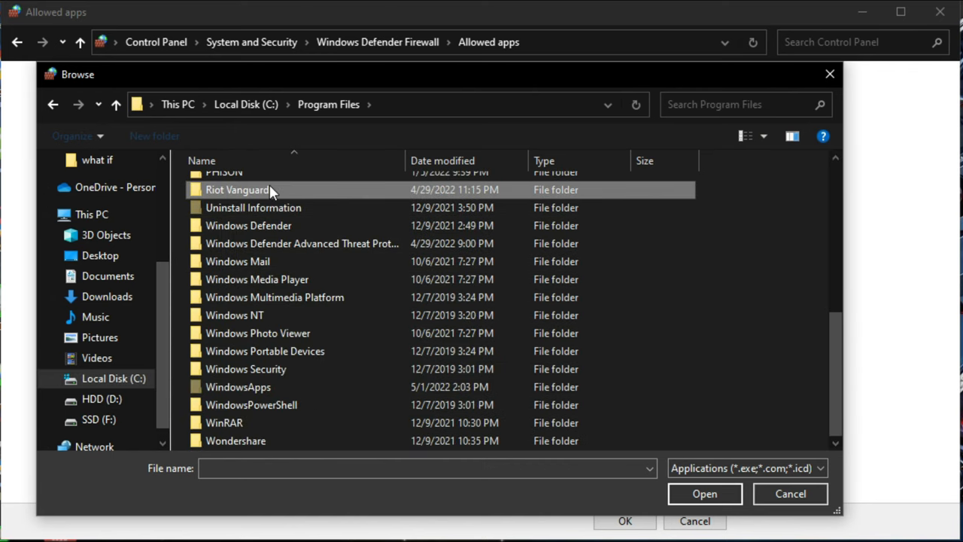
{"action": "double_click", "coordinate": [237, 190]}
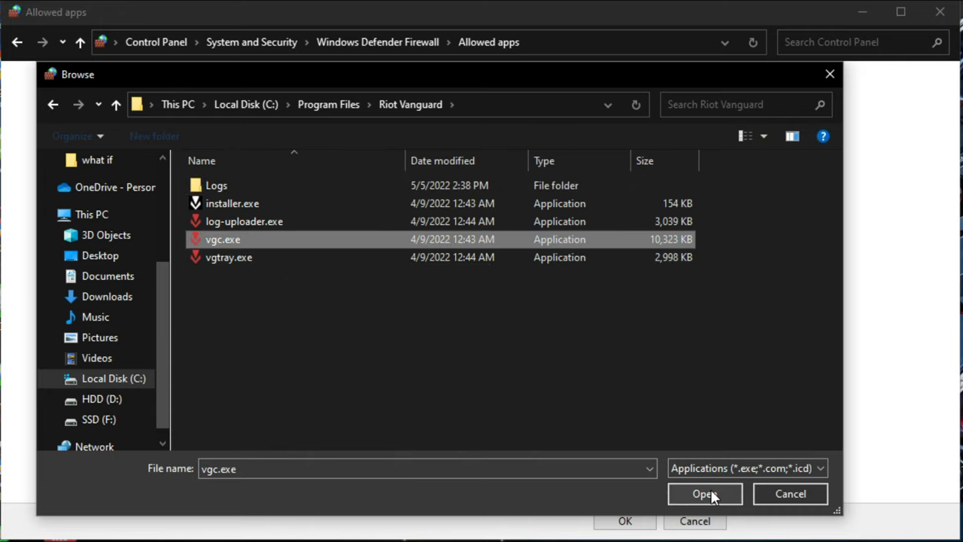
{"action": "left_click", "coordinate": [705, 494]}
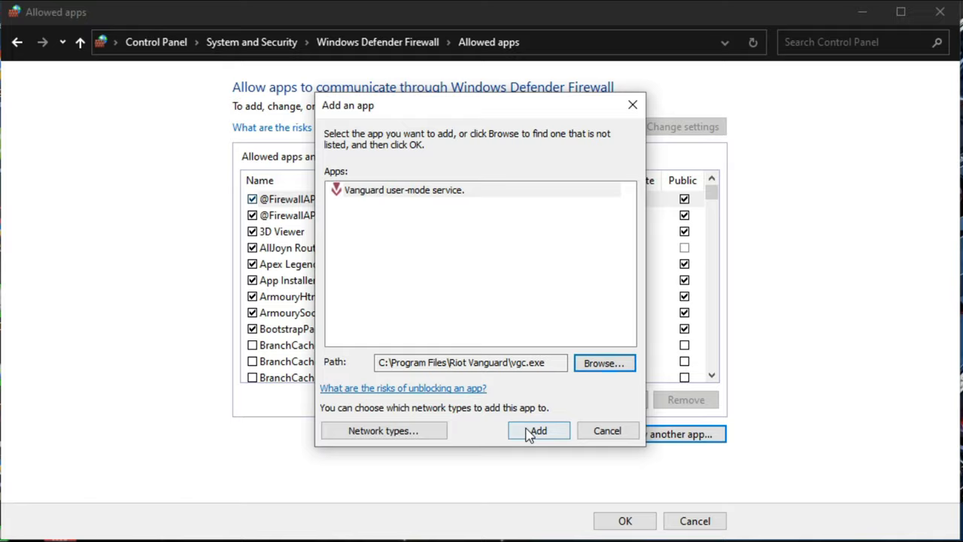
{"action": "left_click", "coordinate": [537, 430]}
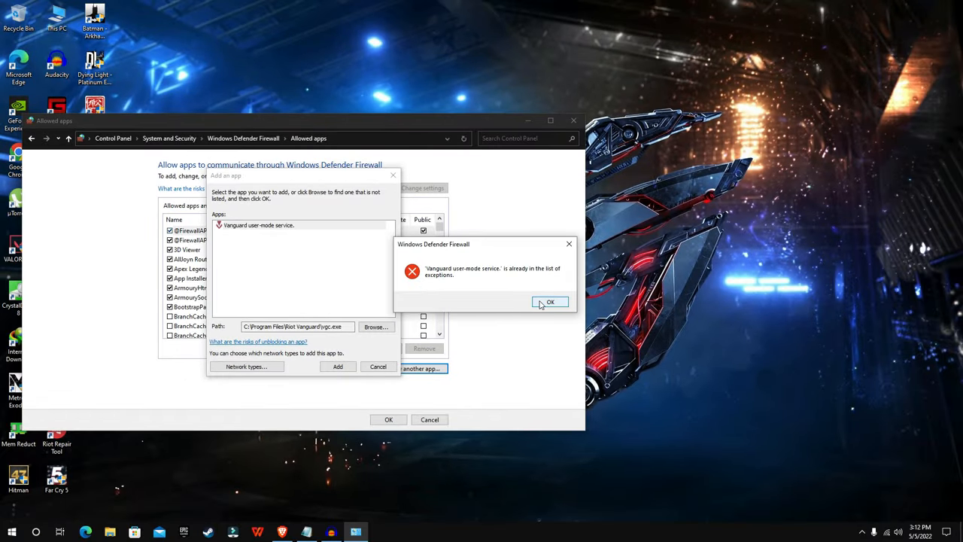